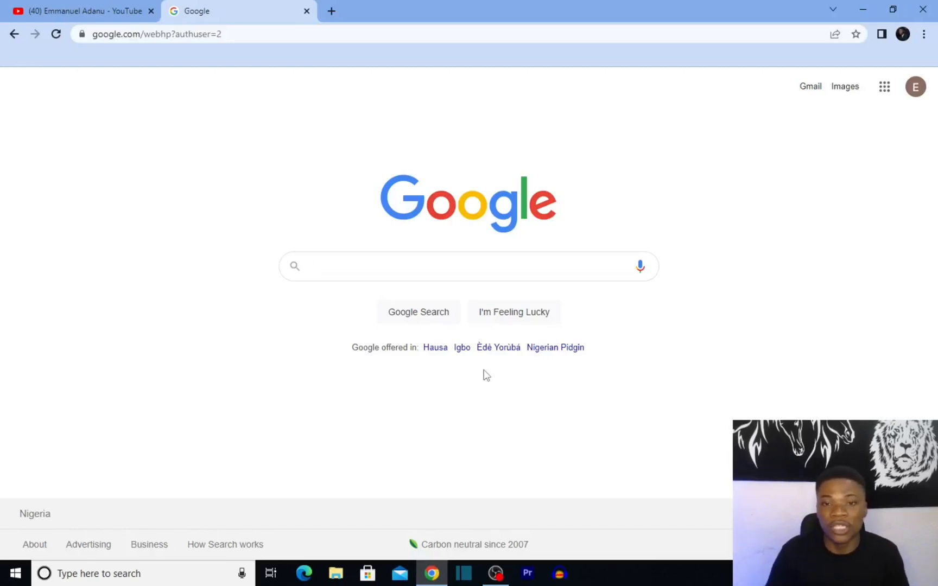
- Choose Gmail from the Google apps launcher on the Google home page
{"action": "left_click", "coordinate": [467, 266]}
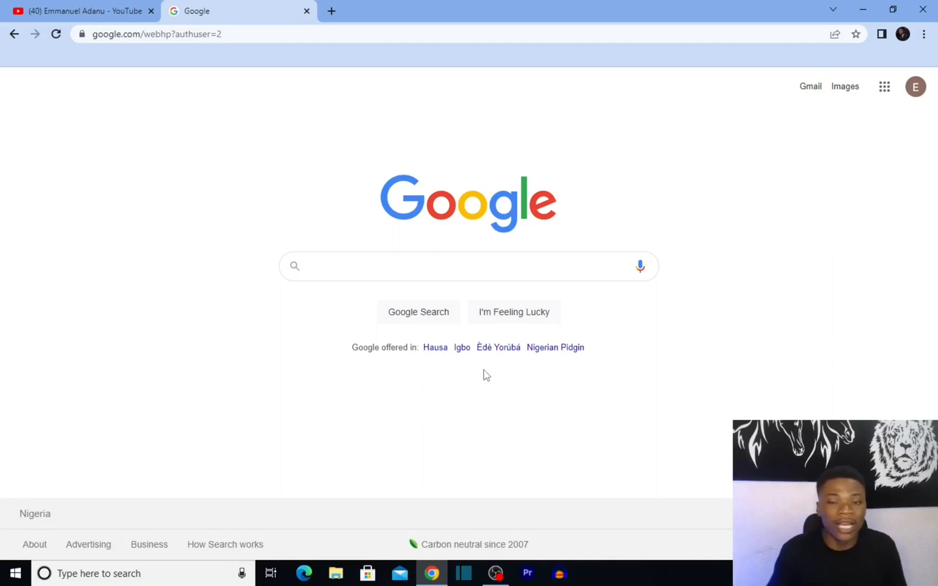
{"action": "left_click", "coordinate": [467, 266]}
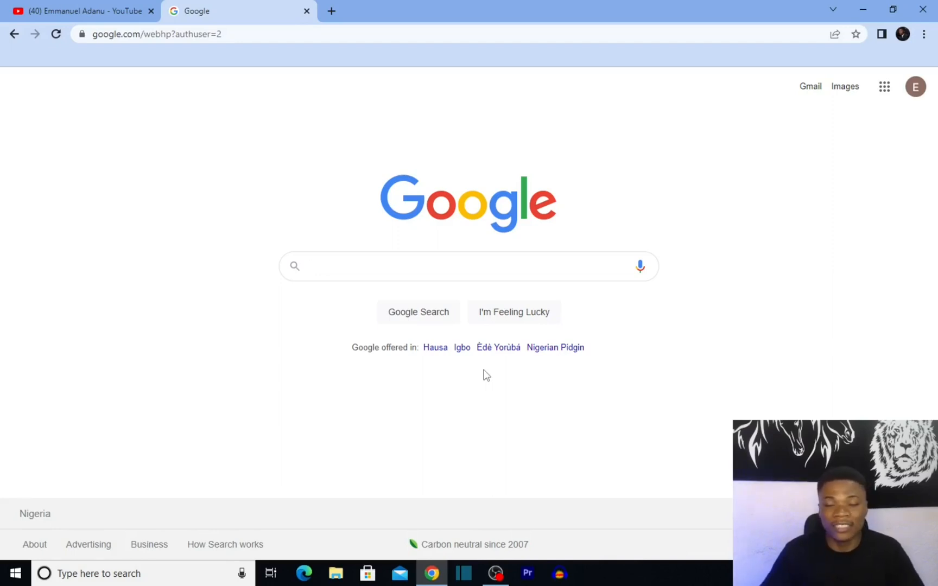
{"action": "left_click", "coordinate": [469, 266]}
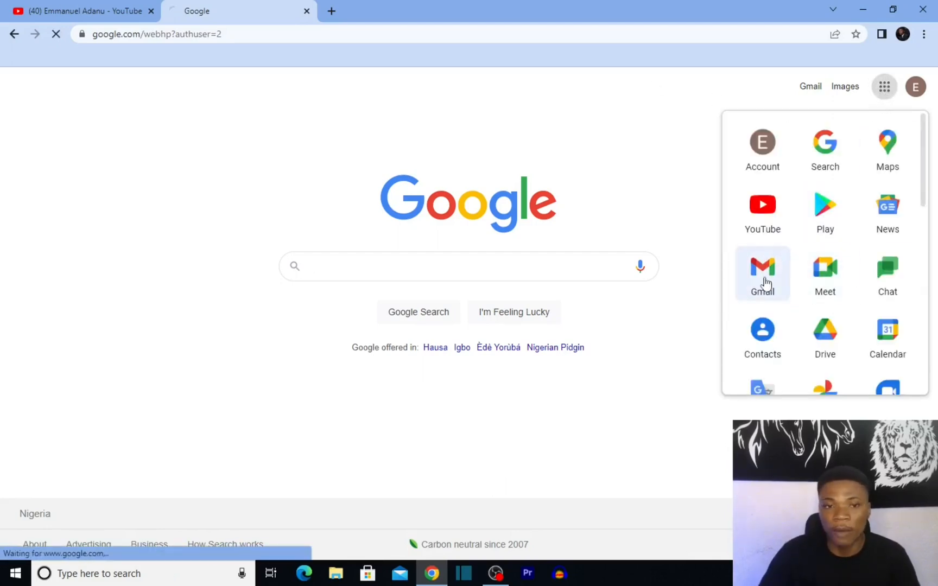
- From the inbox, reach the full Gmail Settings page via quick settings' 'See all settings'
{"action": "left_click", "coordinate": [761, 273]}
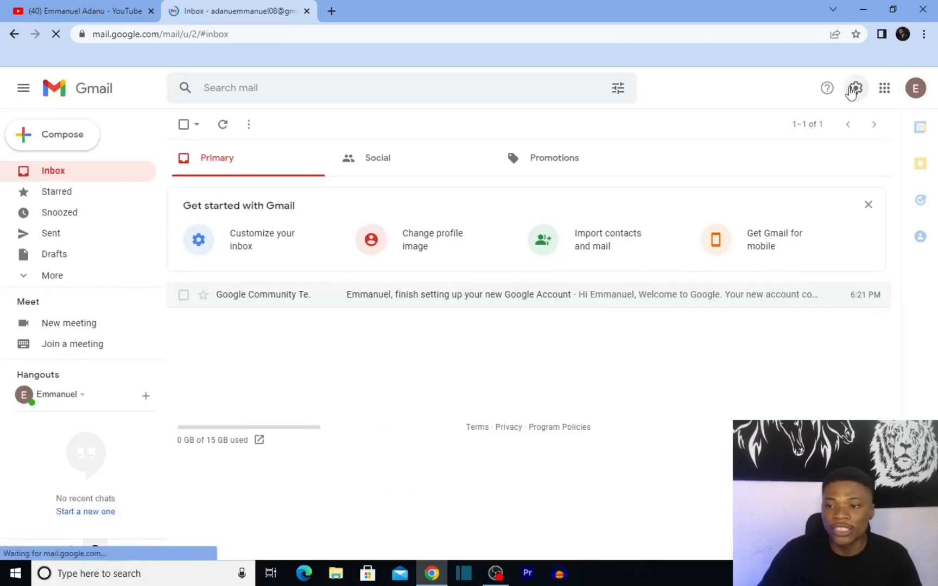
{"action": "mouse_move", "coordinate": [855, 88]}
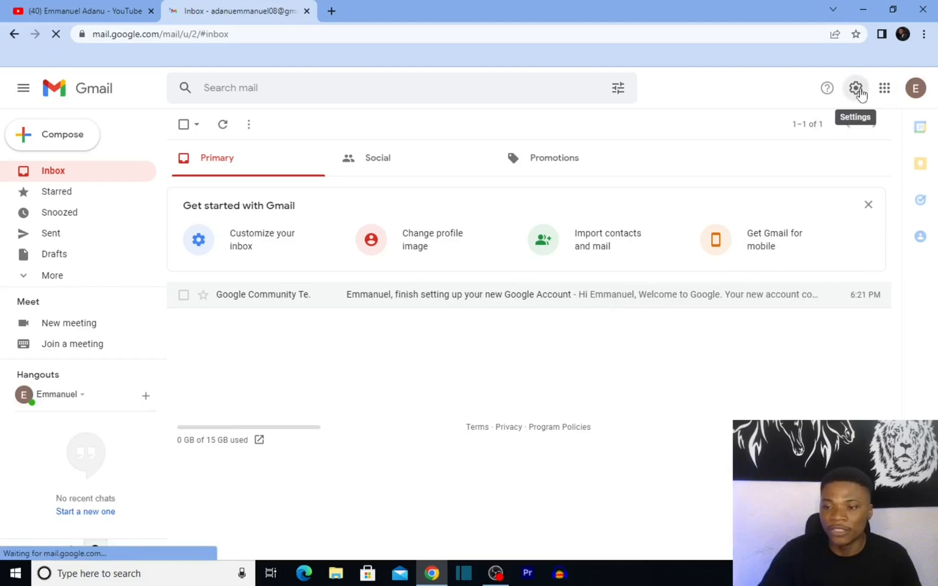
{"action": "left_click", "coordinate": [855, 88]}
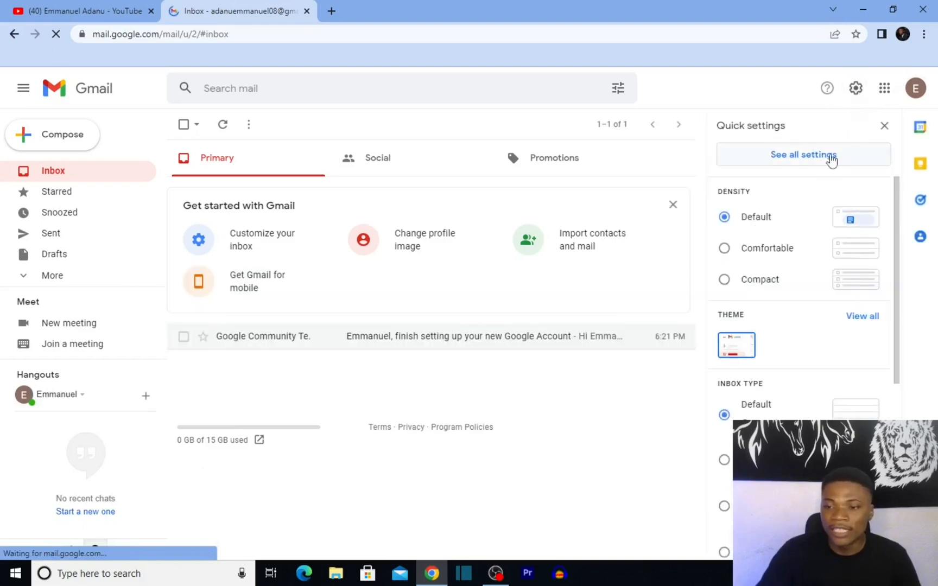
{"action": "left_click", "coordinate": [803, 154]}
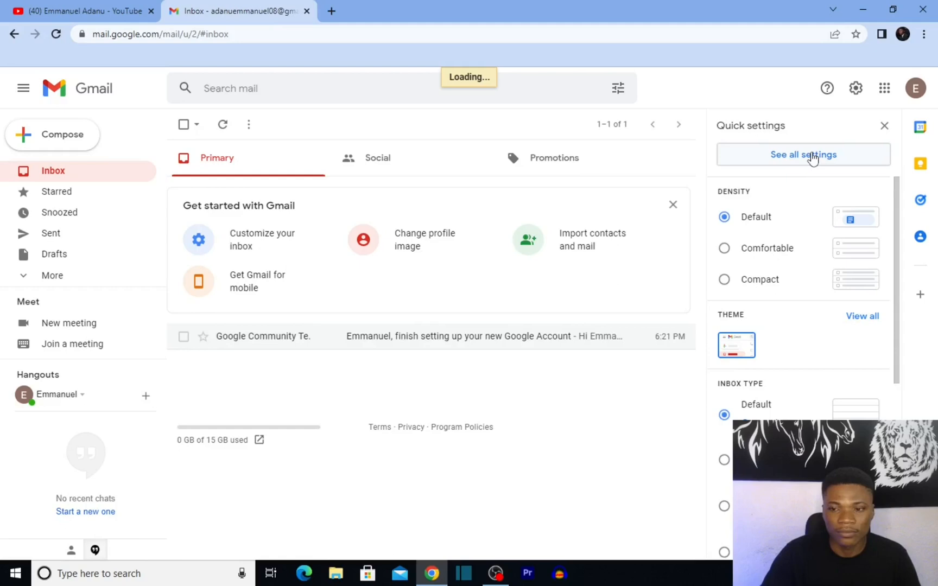
{"action": "left_click", "coordinate": [802, 154]}
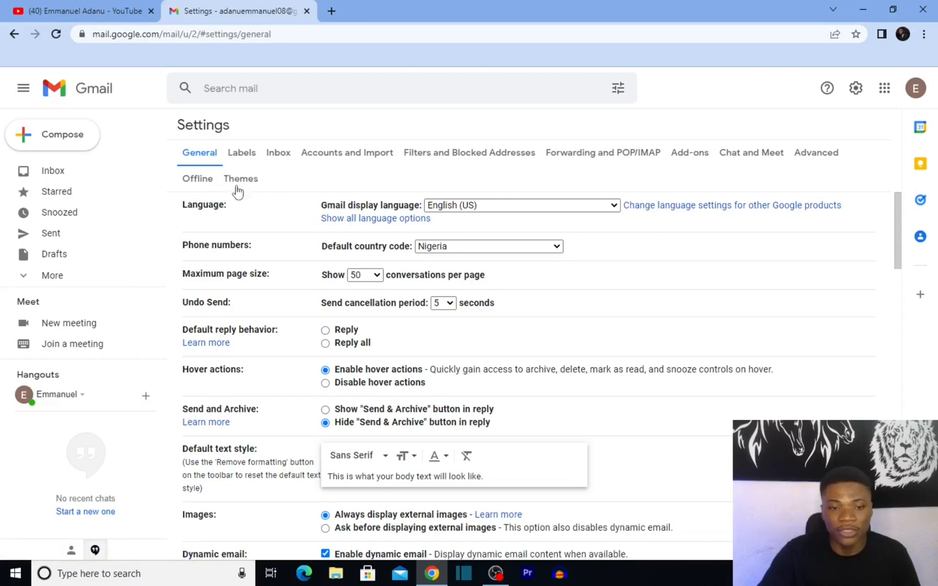
- Enable offline mail on the Offline settings, keeping the 30-day sync with attachments
{"action": "left_click", "coordinate": [198, 178]}
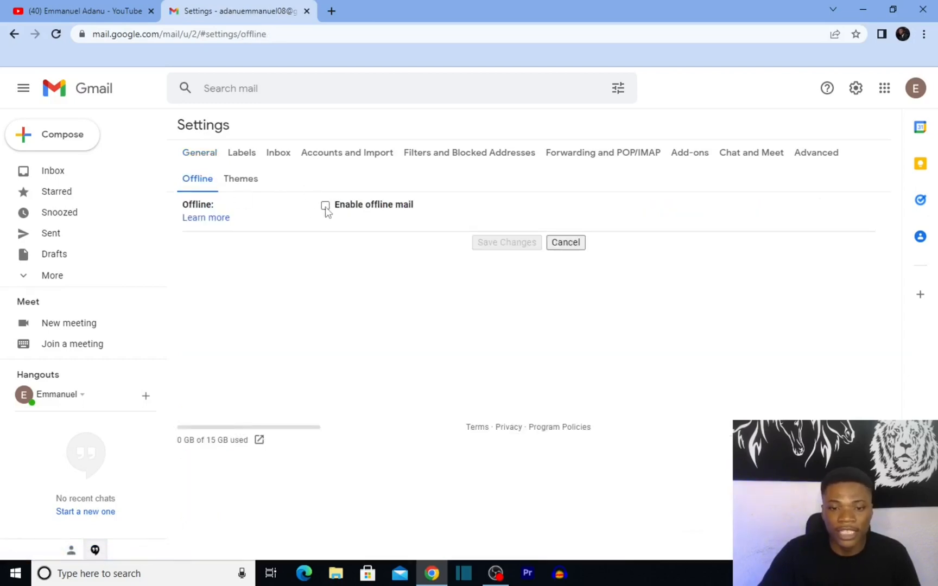
{"action": "left_click", "coordinate": [326, 205]}
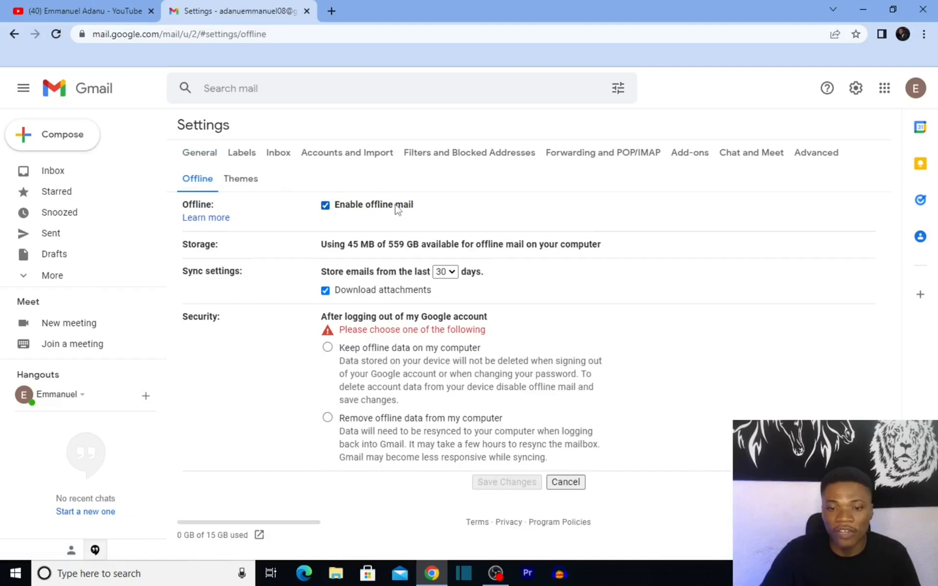
{"action": "mouse_move", "coordinate": [413, 257]}
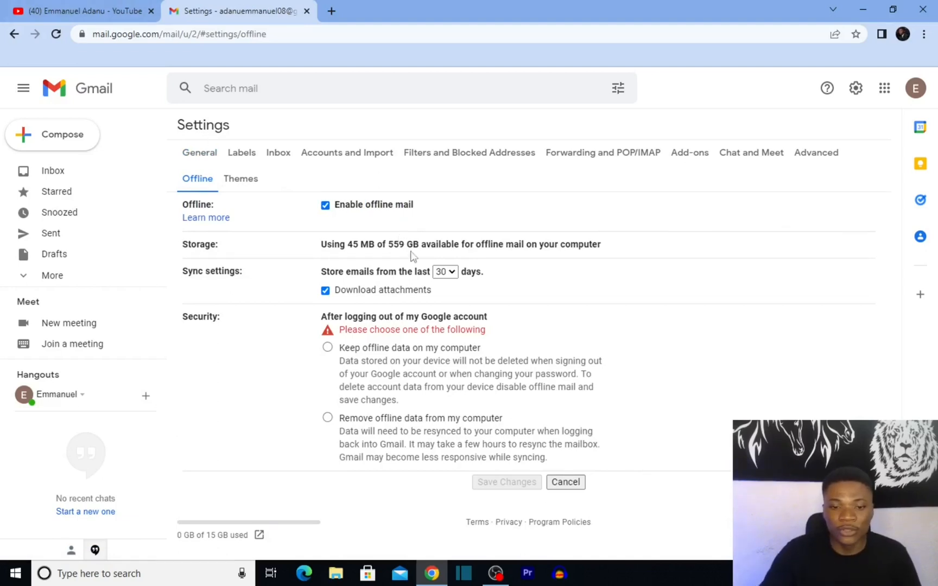
{"action": "mouse_move", "coordinate": [388, 286]}
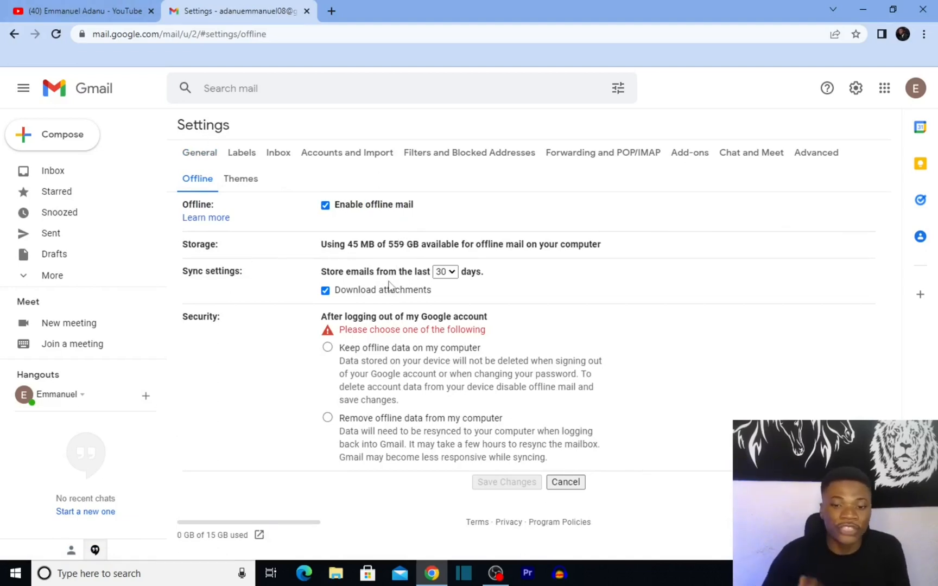
{"action": "mouse_move", "coordinate": [373, 229]}
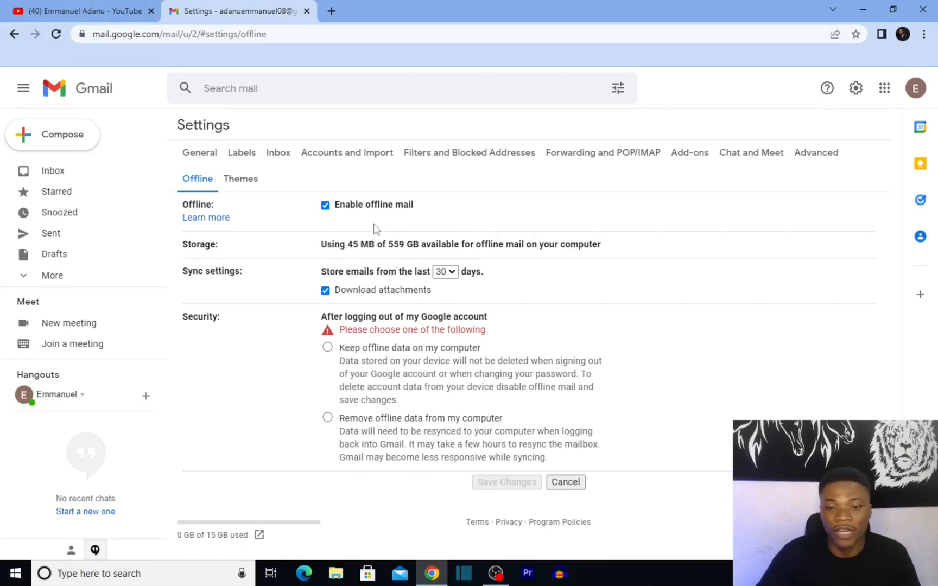
{"action": "mouse_move", "coordinate": [344, 226]}
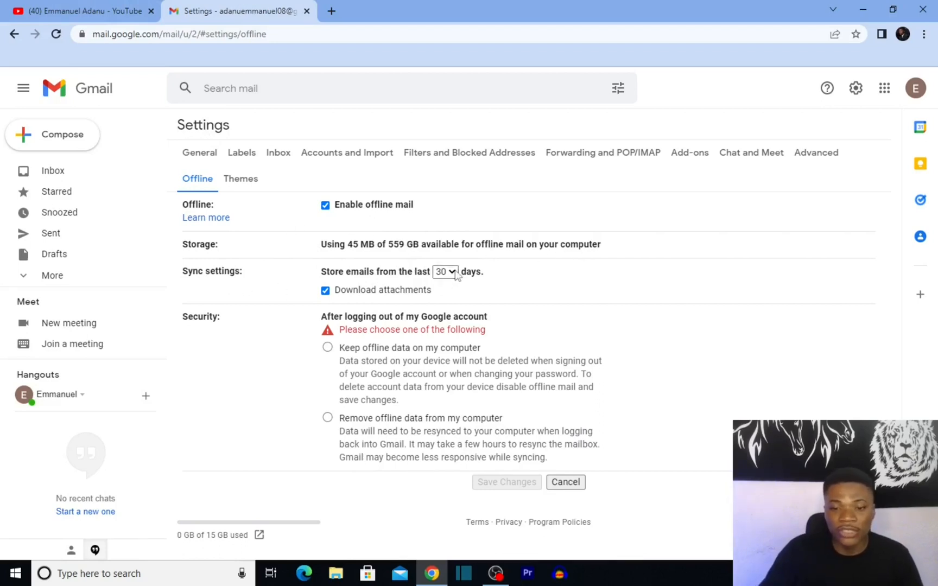
{"action": "left_click", "coordinate": [444, 271]}
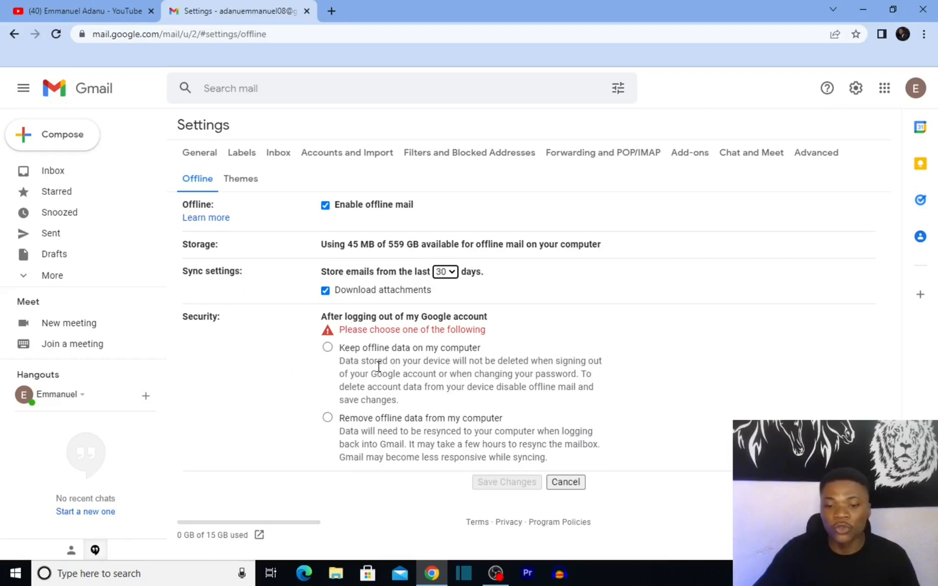
{"action": "mouse_move", "coordinate": [658, 365]}
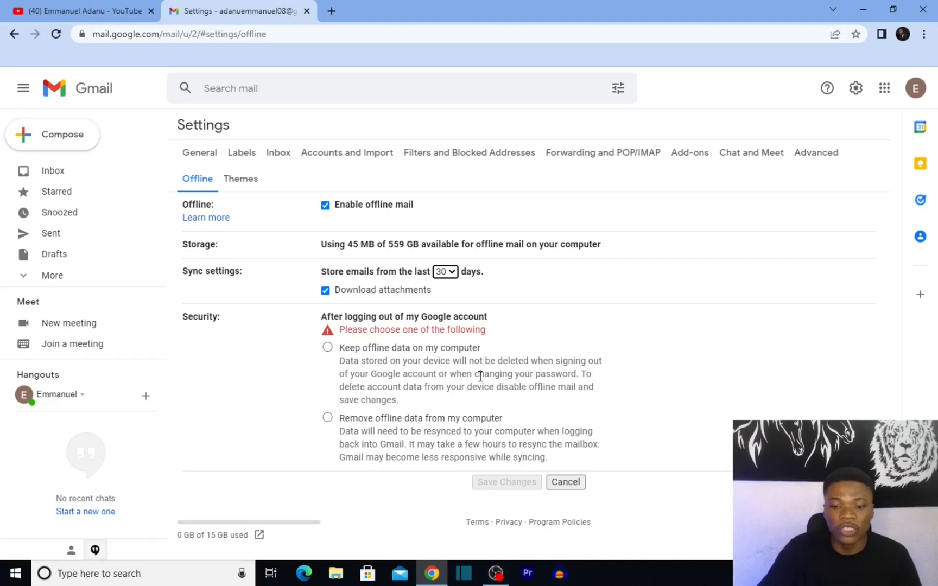
- Choose 'Remove offline data from my computer', acknowledge the resync warning and save changes
{"action": "left_click", "coordinate": [327, 417]}
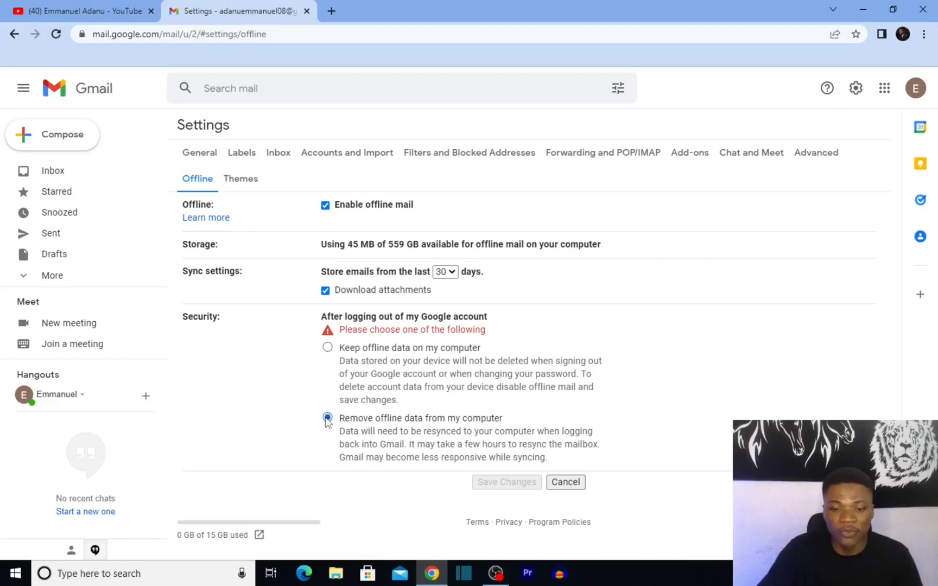
{"action": "left_click", "coordinate": [327, 418]}
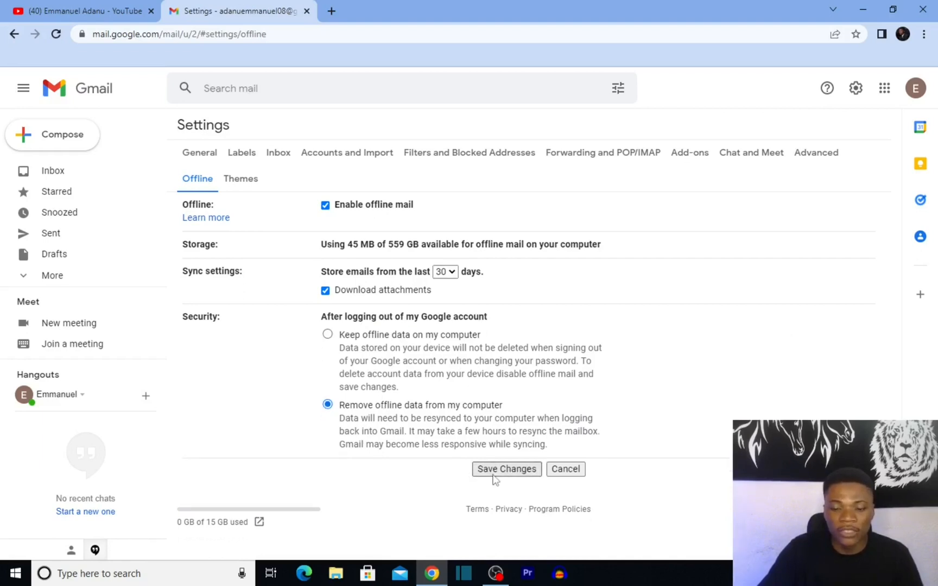
{"action": "left_click", "coordinate": [505, 468]}
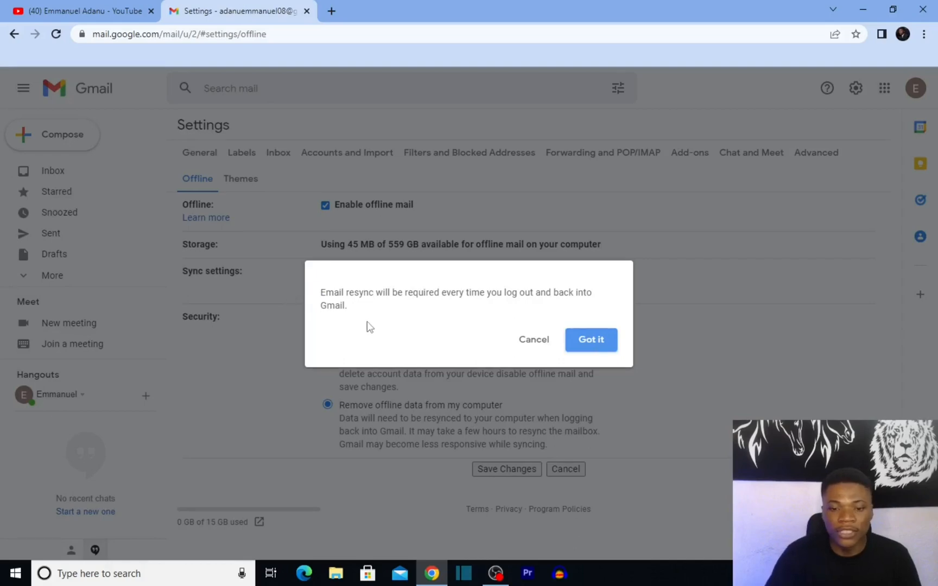
{"action": "mouse_move", "coordinate": [485, 334]}
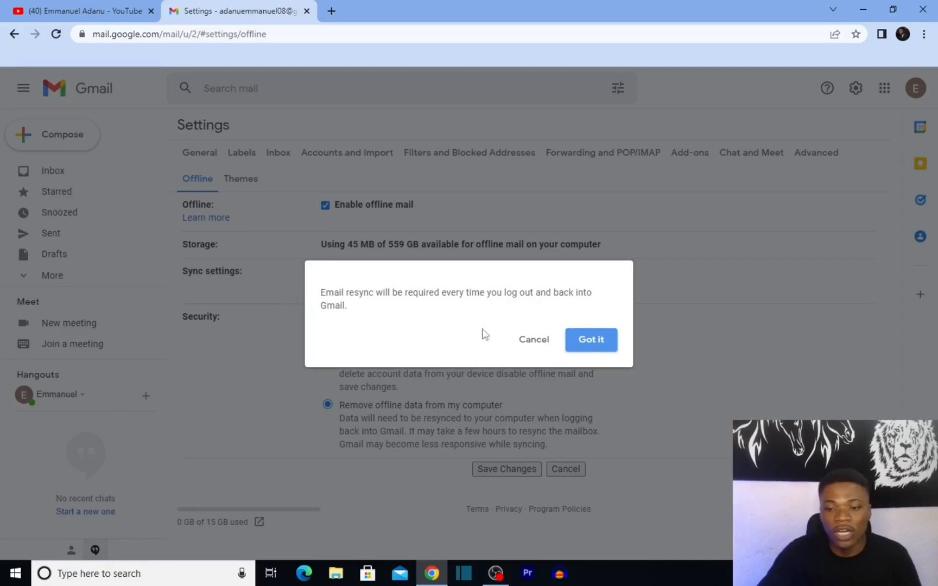
{"action": "left_click", "coordinate": [590, 340]}
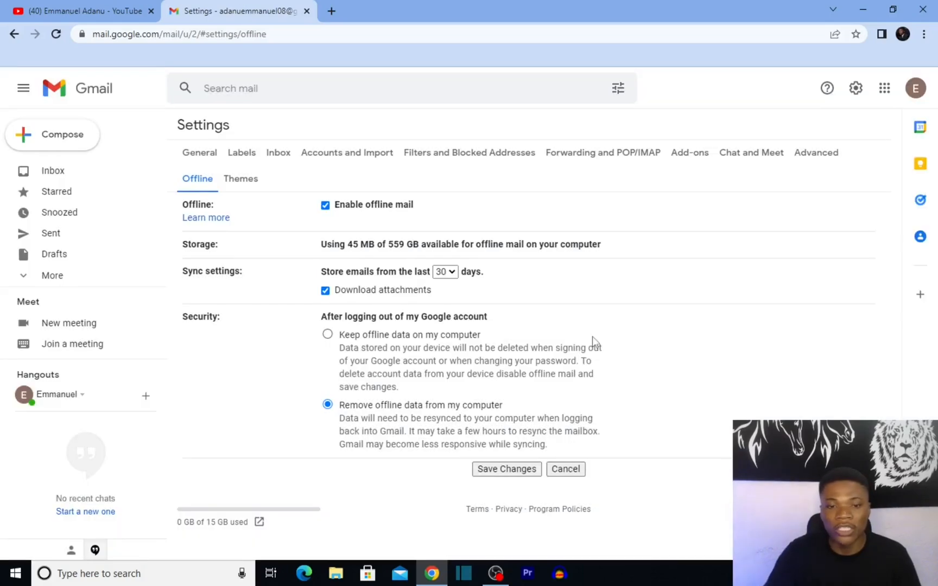
{"action": "left_click", "coordinate": [506, 469]}
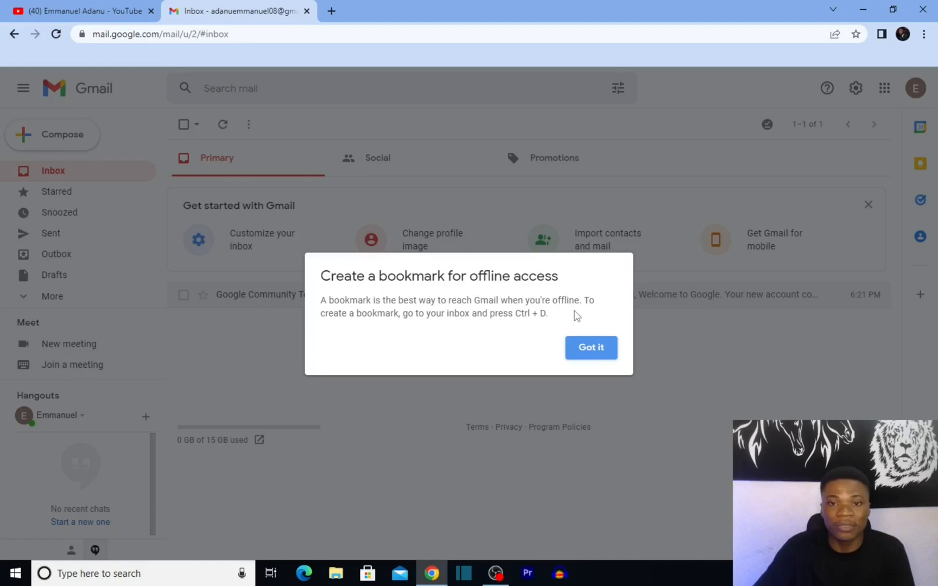
- Dismiss the tip and bookmark the Gmail inbox in Chrome's bookmarks bar
{"action": "left_click", "coordinate": [589, 348]}
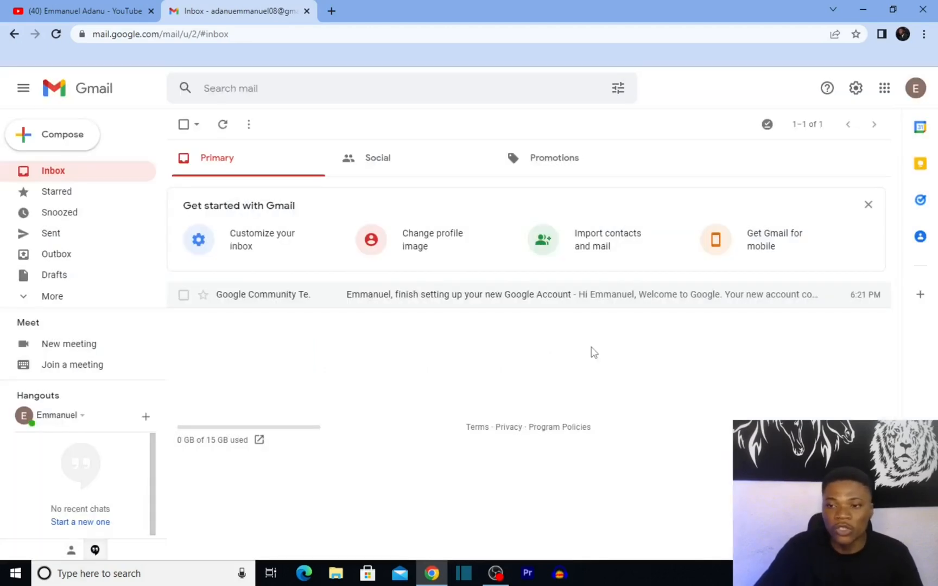
{"action": "left_click", "coordinate": [856, 34]}
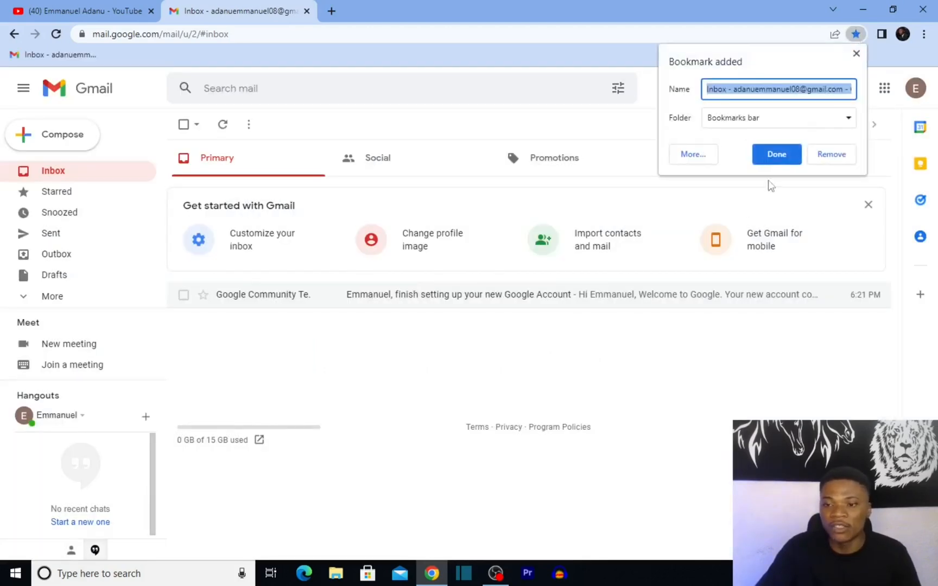
{"action": "left_click", "coordinate": [487, 11]}
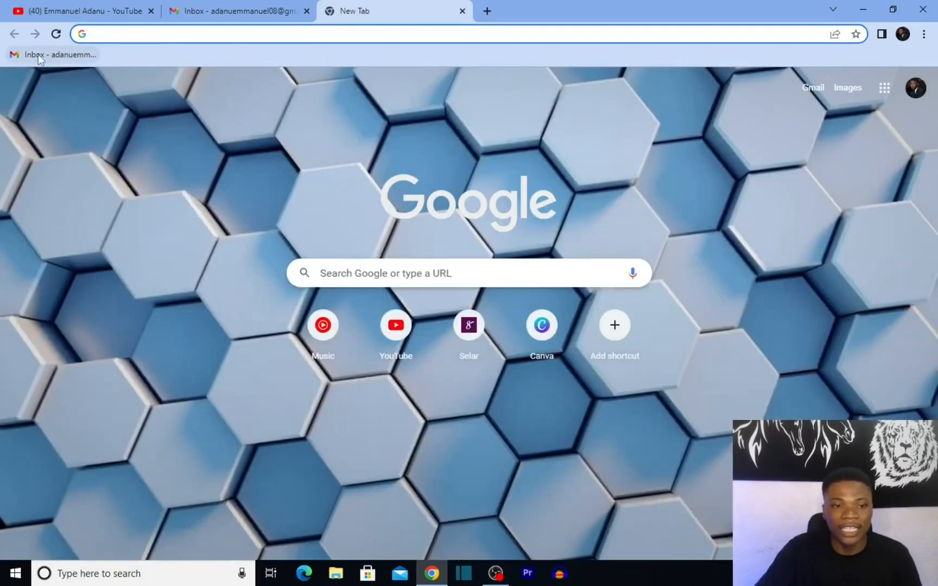
{"action": "mouse_move", "coordinate": [133, 76]}
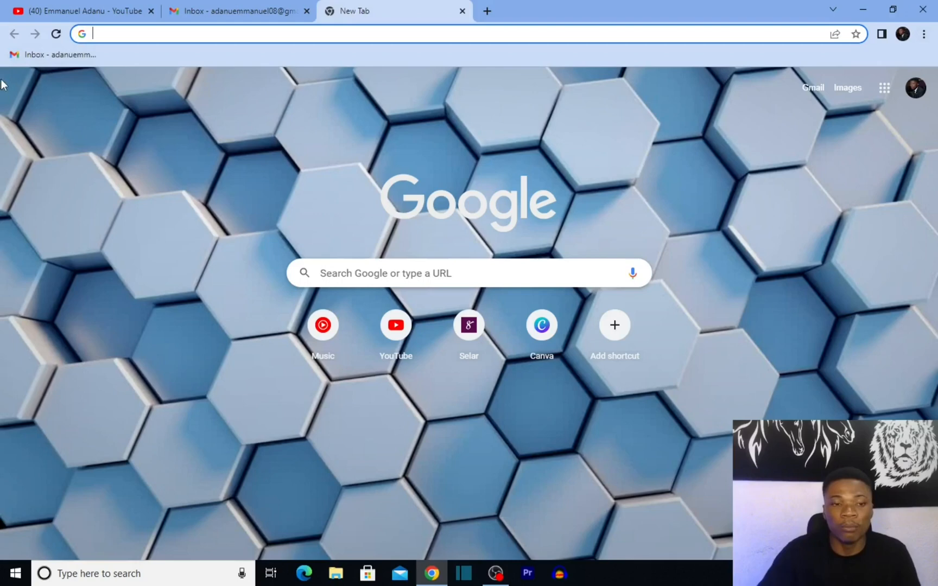
{"action": "mouse_move", "coordinate": [156, 77]}
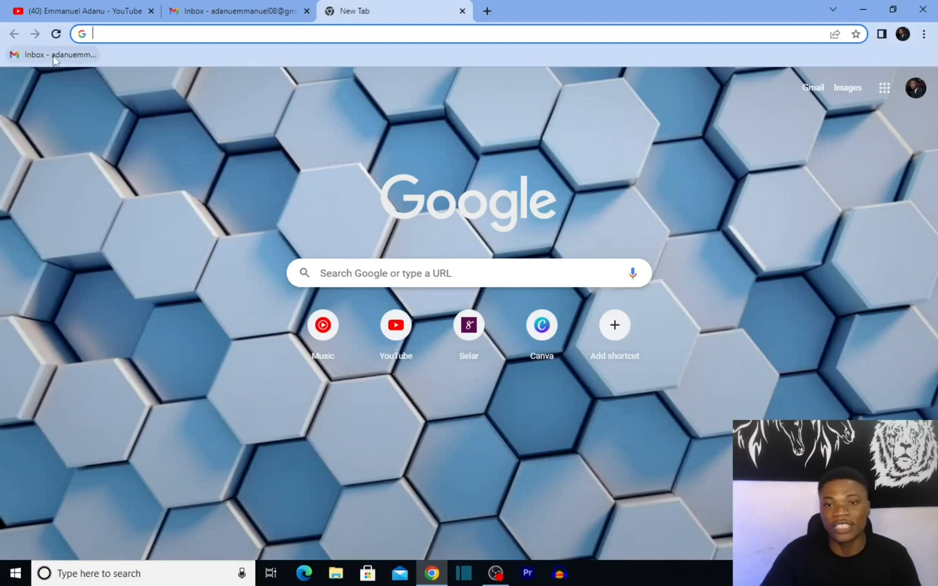
- Check the bookmark opens the inbox, then switch to the YouTube channel tab
{"action": "left_click", "coordinate": [238, 11]}
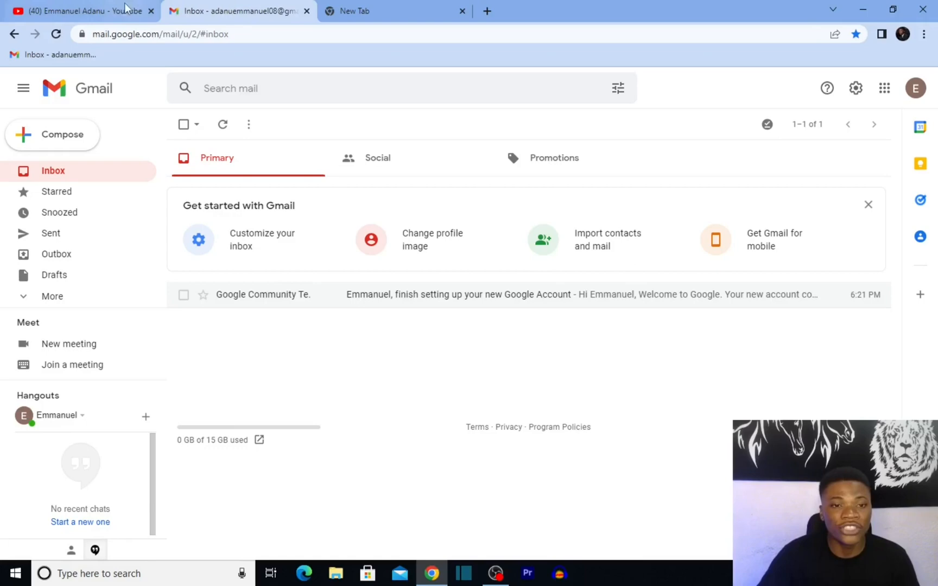
{"action": "left_click", "coordinate": [81, 11]}
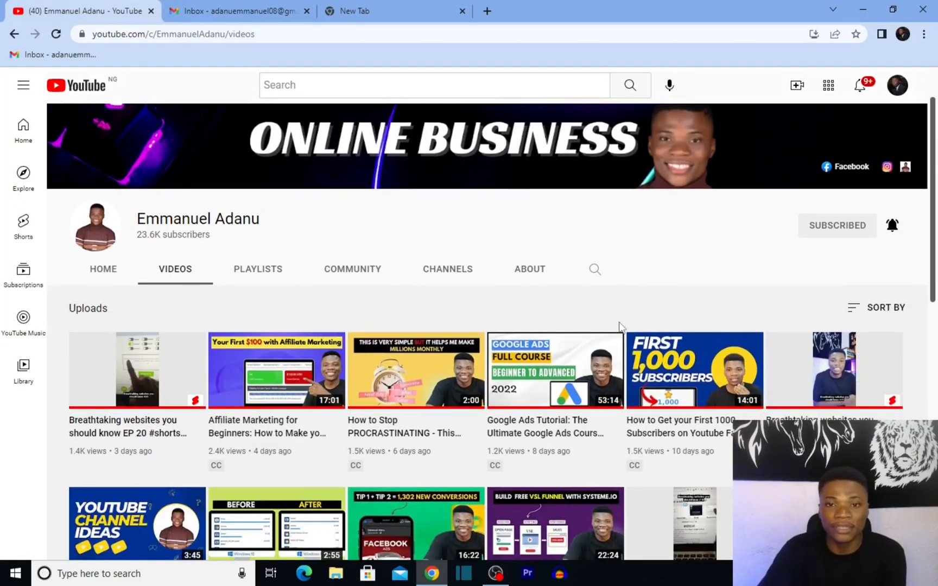
{"action": "scroll", "scroll_direction": "down", "scroll_amount": 3}
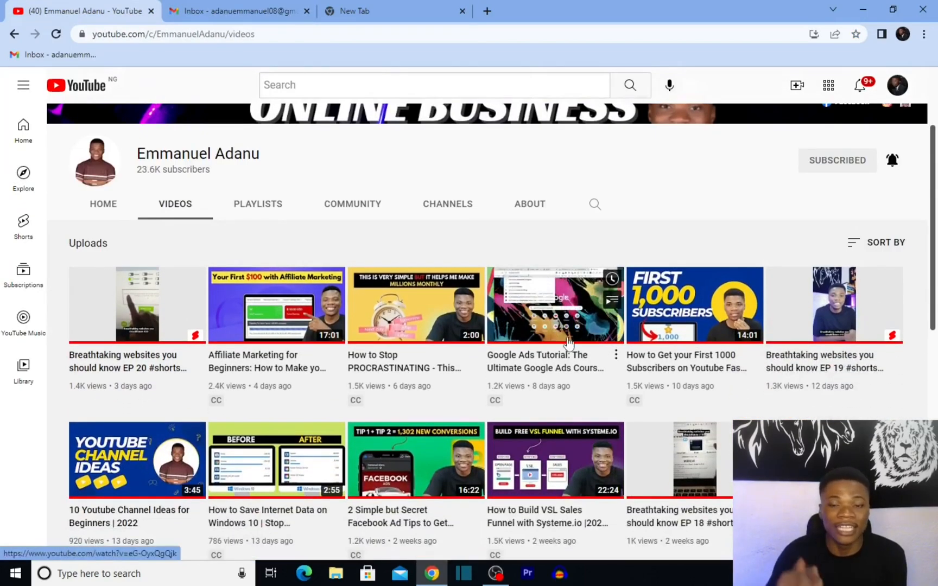